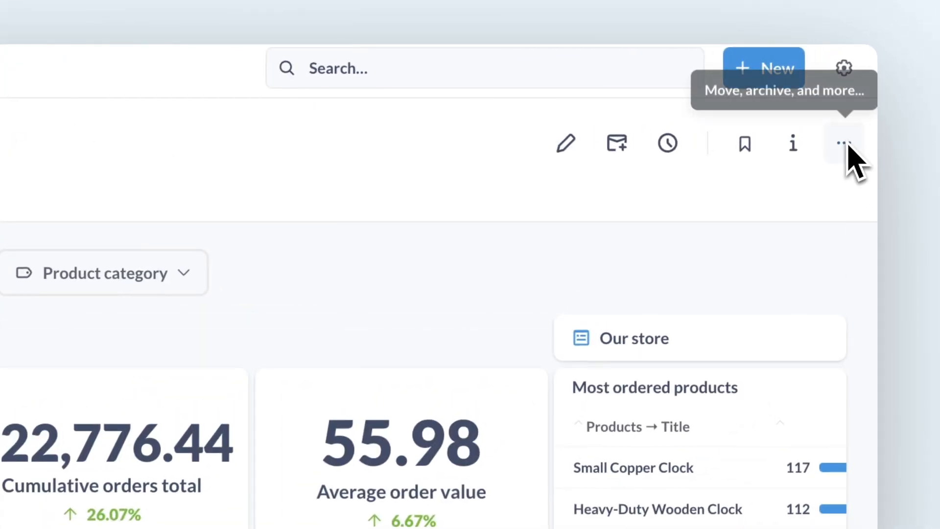
Bring up the ••• more-options menu on the eCommerce Performance 2022 dashboard.
click(844, 142)
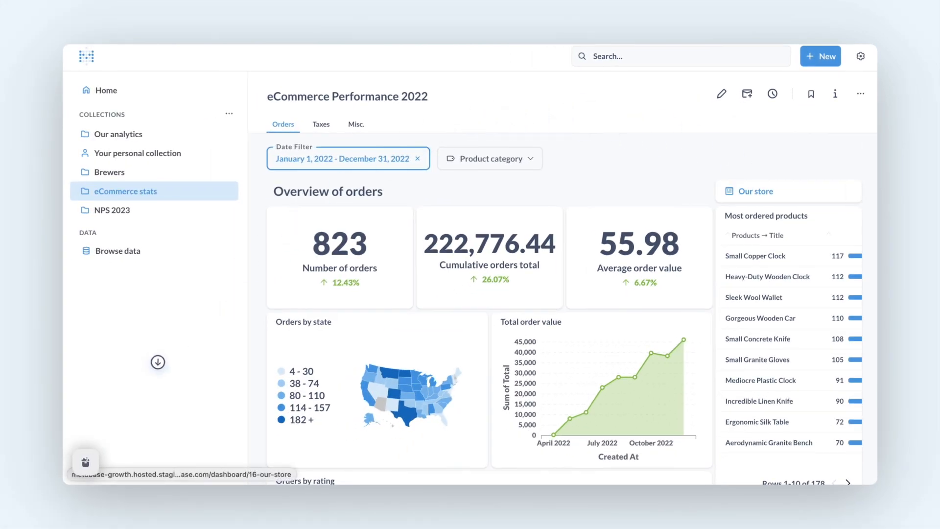
mouse_move(851, 195)
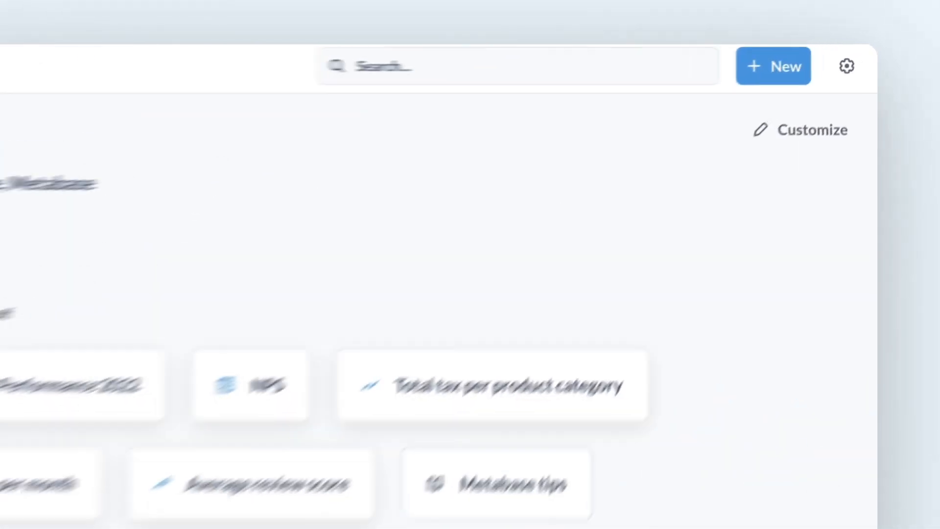
Customize the homepage to use eCommerce Performance 2022 from the dashboard picker and save.
click(812, 130)
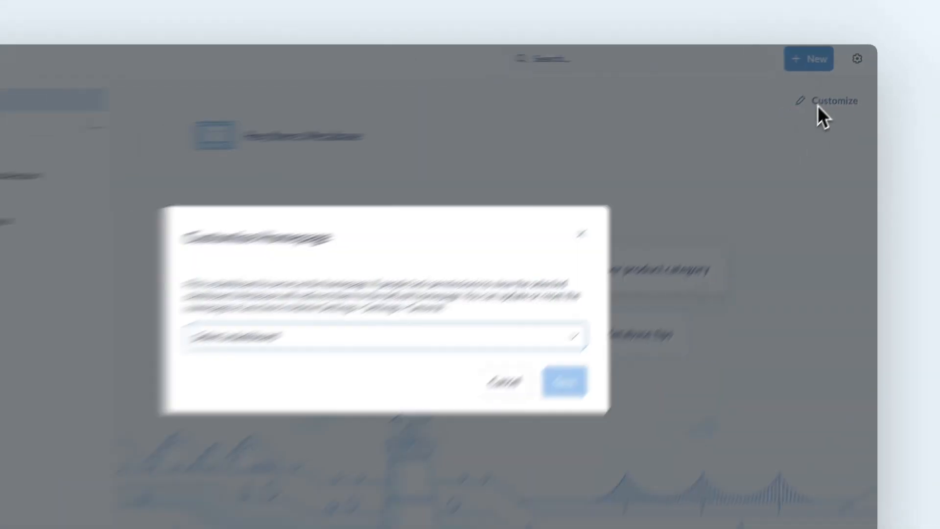
click(469, 286)
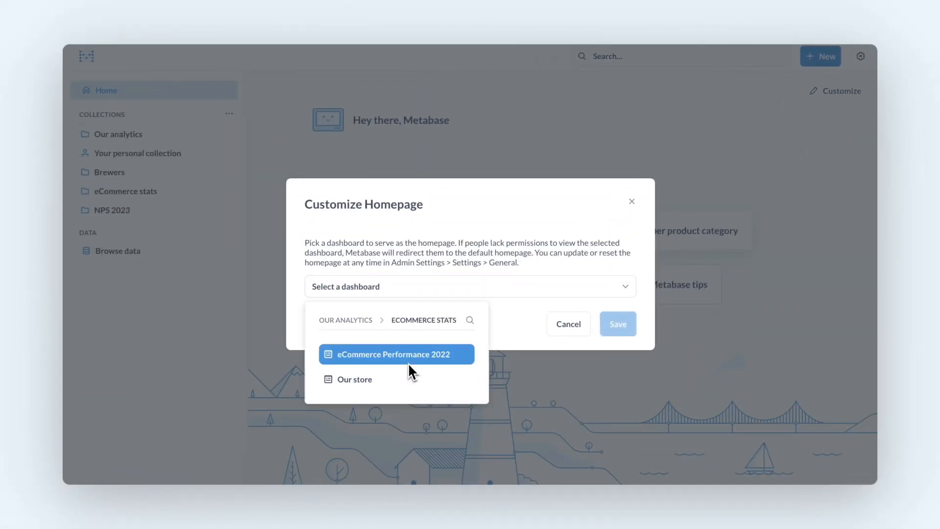
click(617, 323)
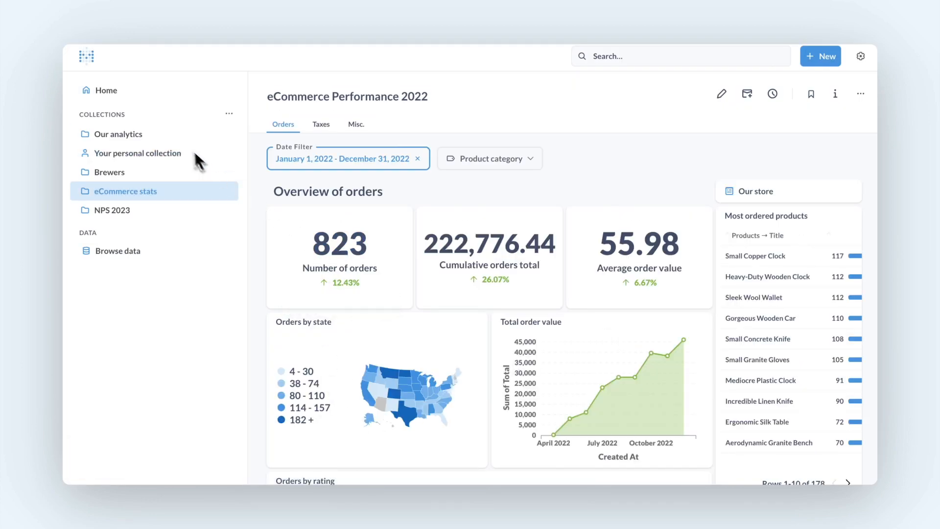
Edit the Taxes tab so Average order value sits beside Average review score, then save the dashboard.
click(321, 124)
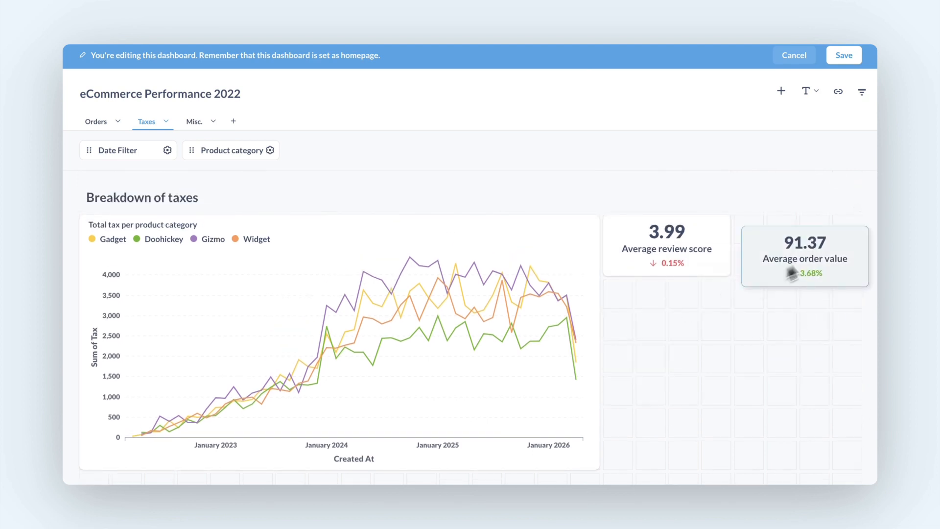
click(843, 55)
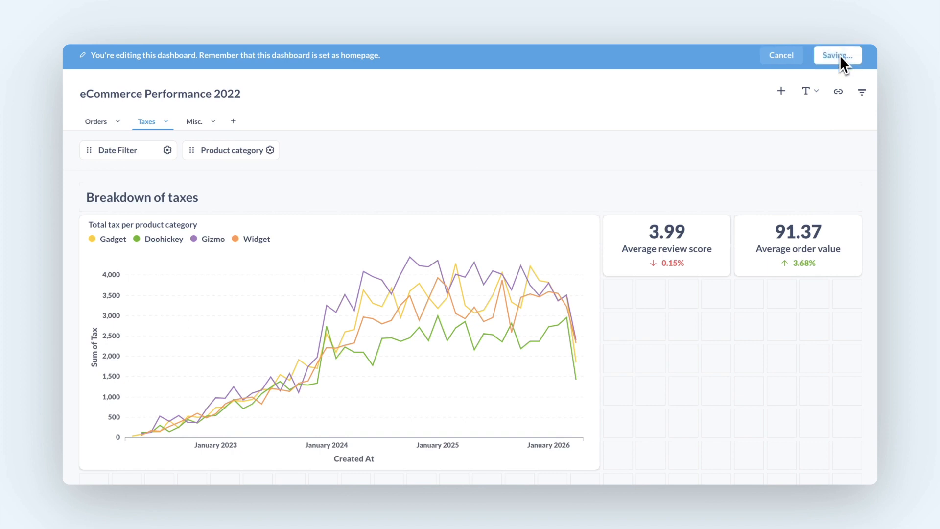
click(836, 55)
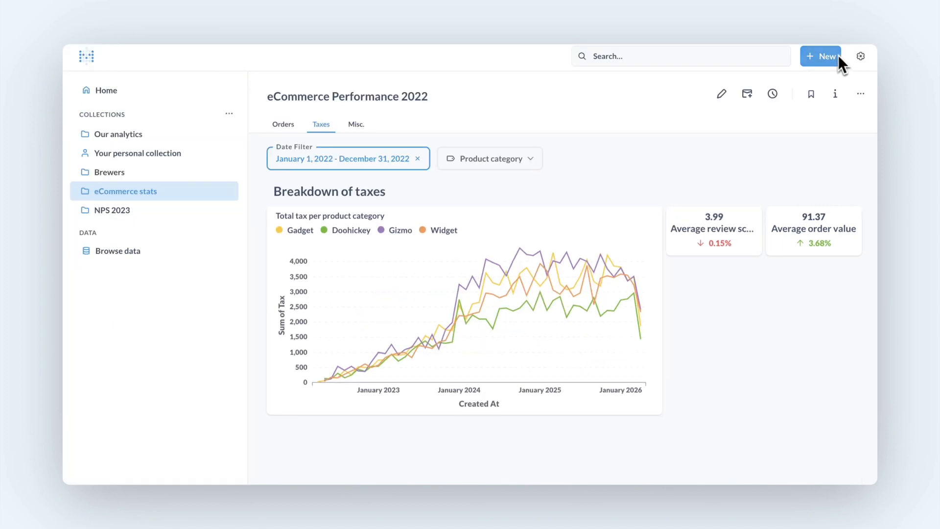
mouse_move(309, 176)
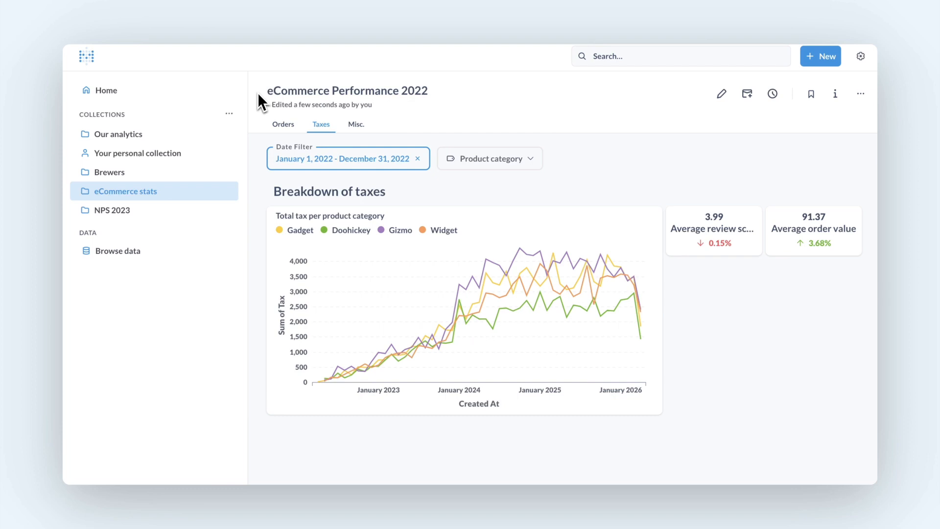
Upload NPS 2023.csv into the NPS 2023 collection and start exploring it as a Count by Market bar chart.
click(113, 210)
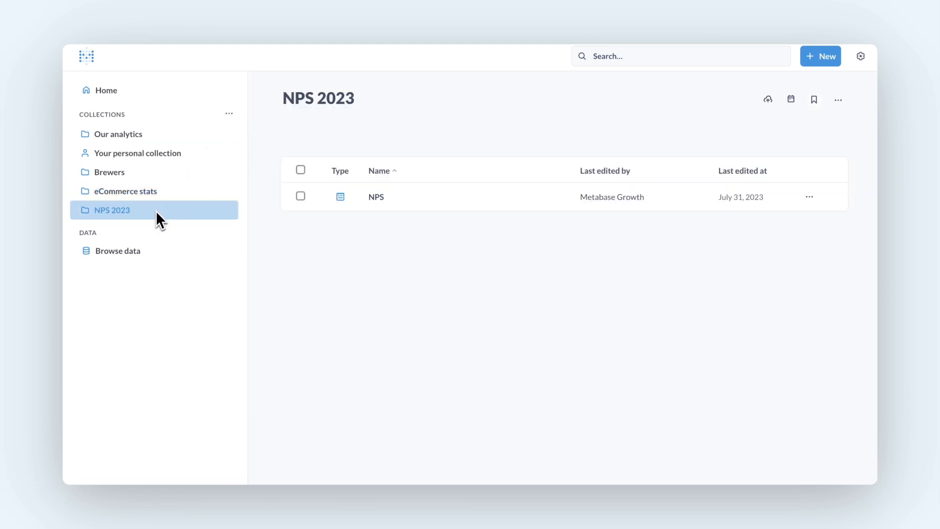
mouse_move(768, 99)
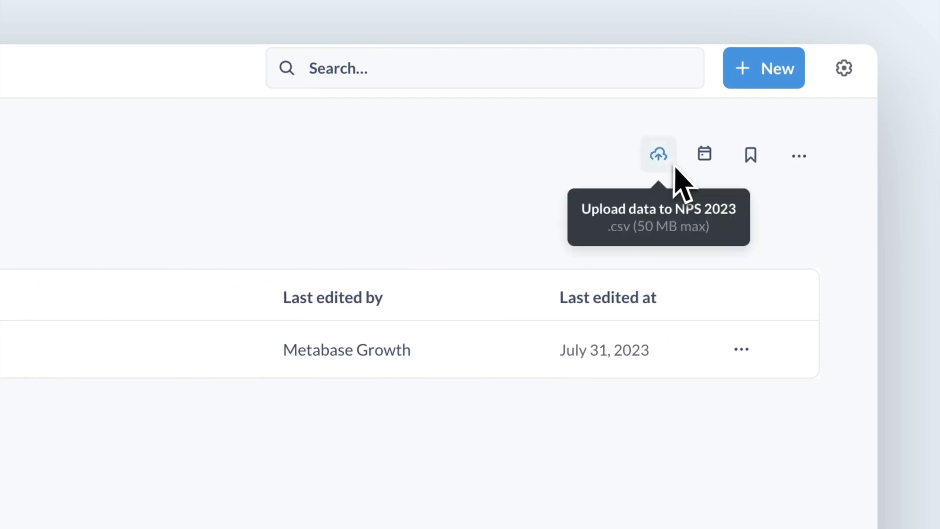
click(657, 154)
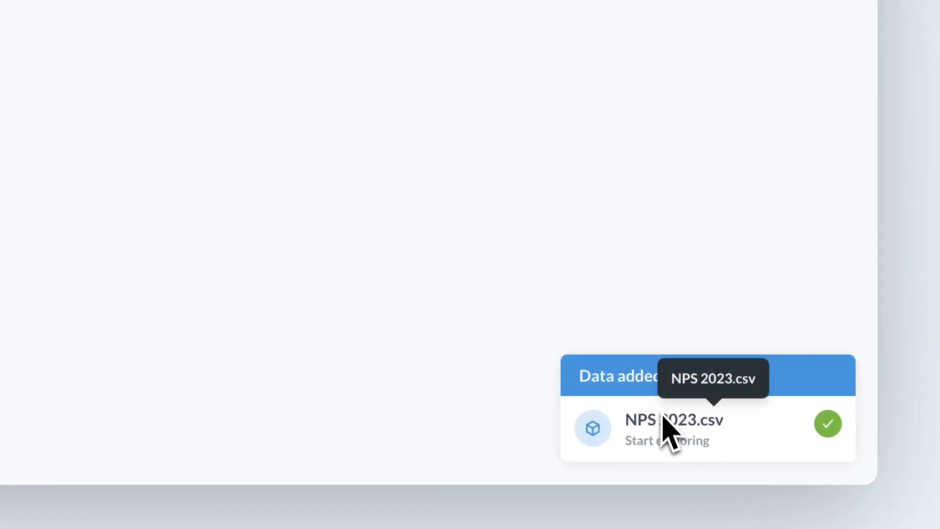
click(671, 430)
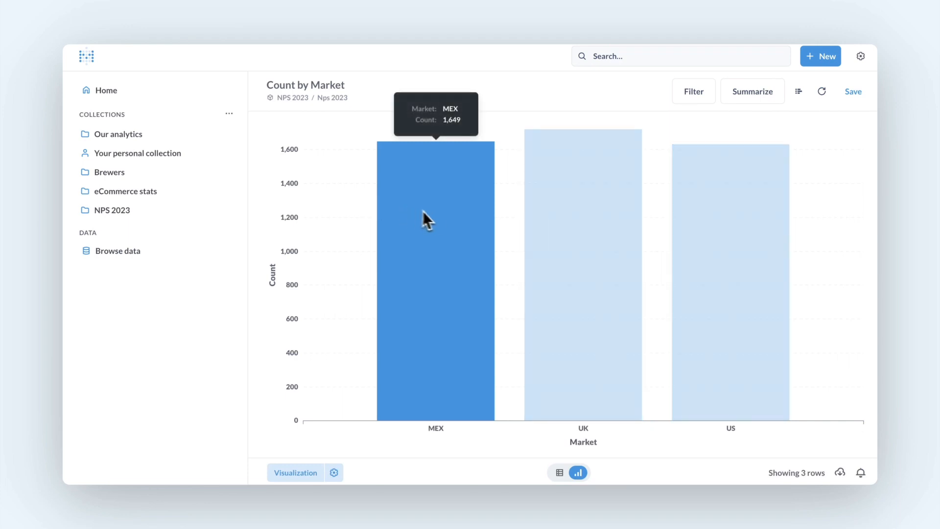
Save the Count by Market chart as a new question in the NPS 2023 collection.
click(852, 91)
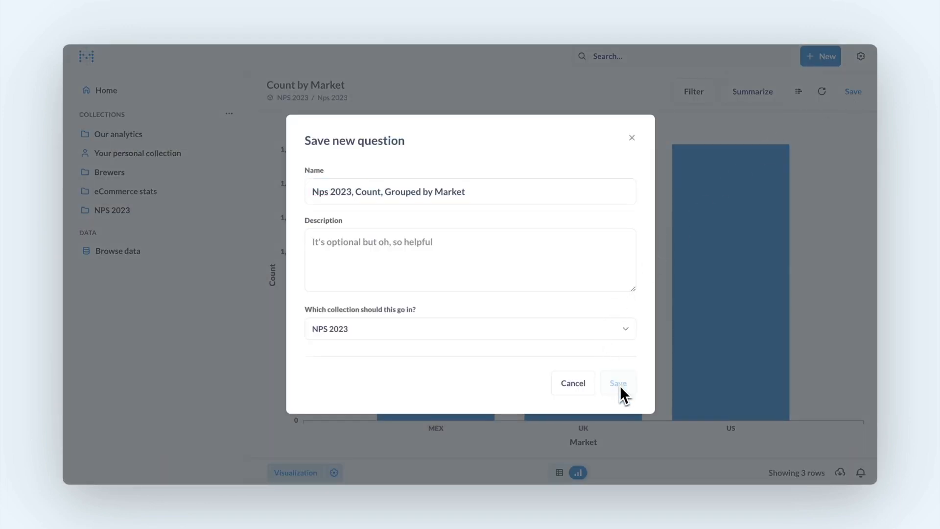
click(617, 383)
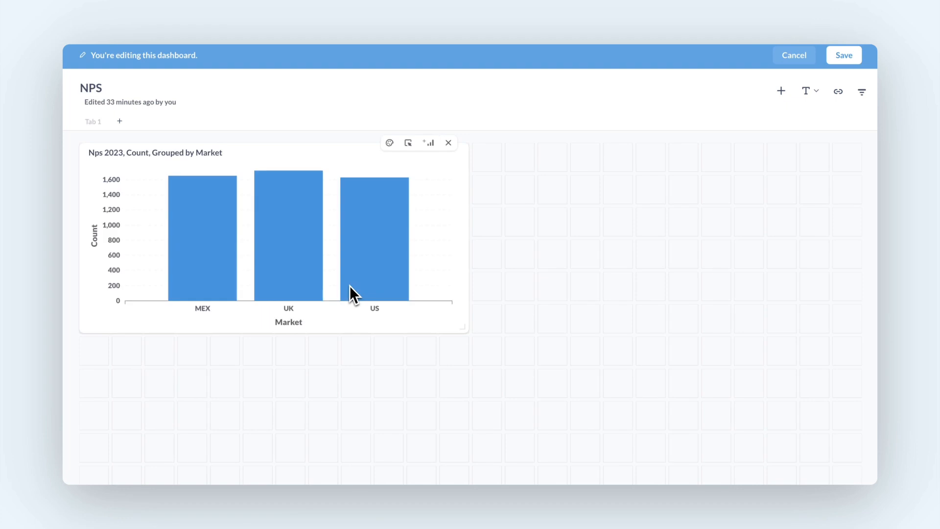
Add the question to the NPS dashboard and save the dashboard.
click(843, 54)
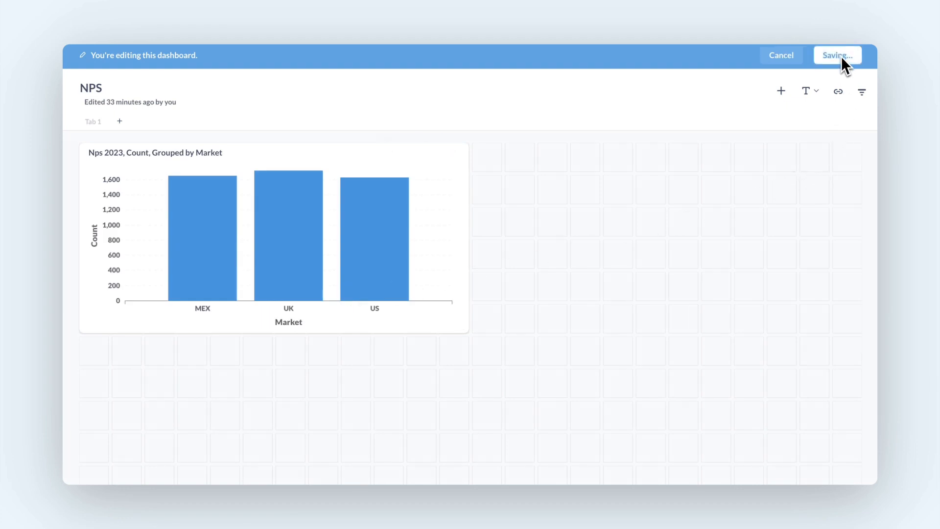
click(836, 55)
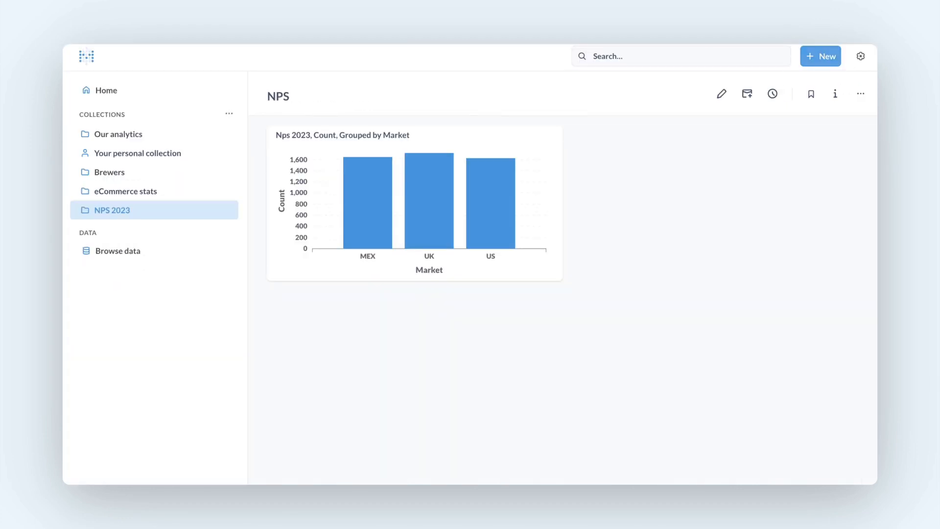